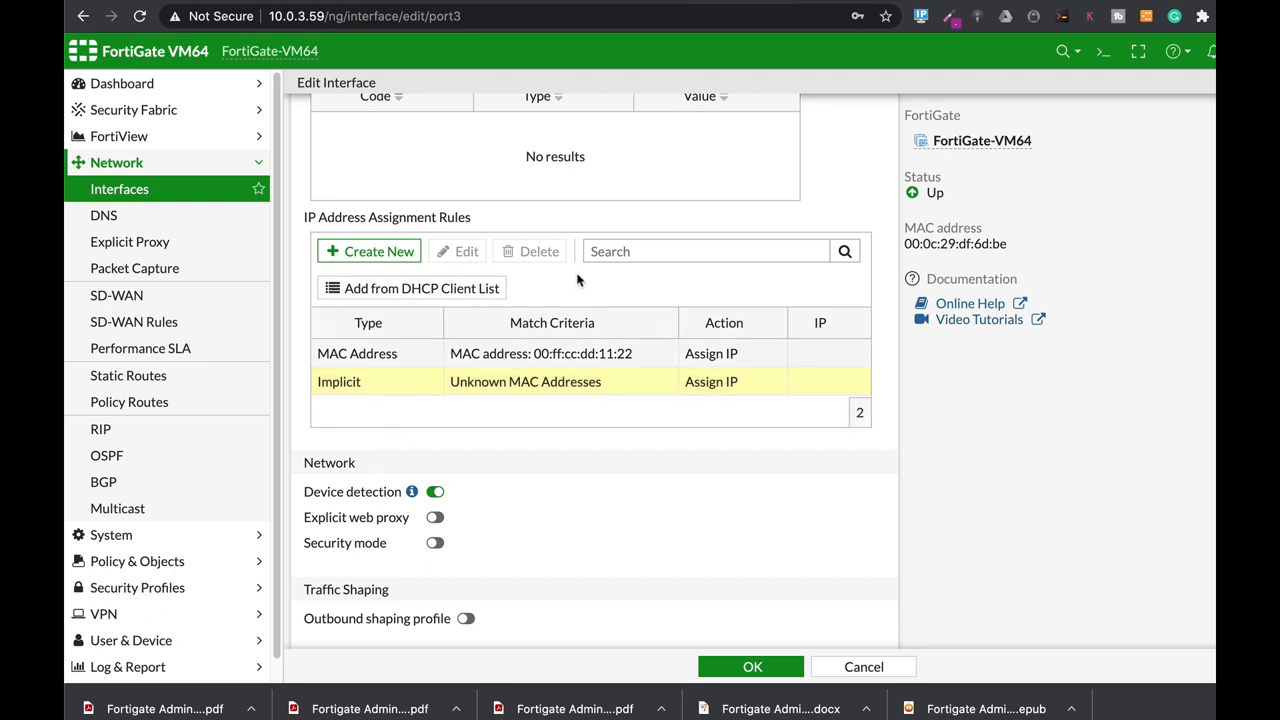
# Draft a new MAC-address assignment rule, trying the reserved IP field then choosing Assign IP.
pyautogui.scroll(3)
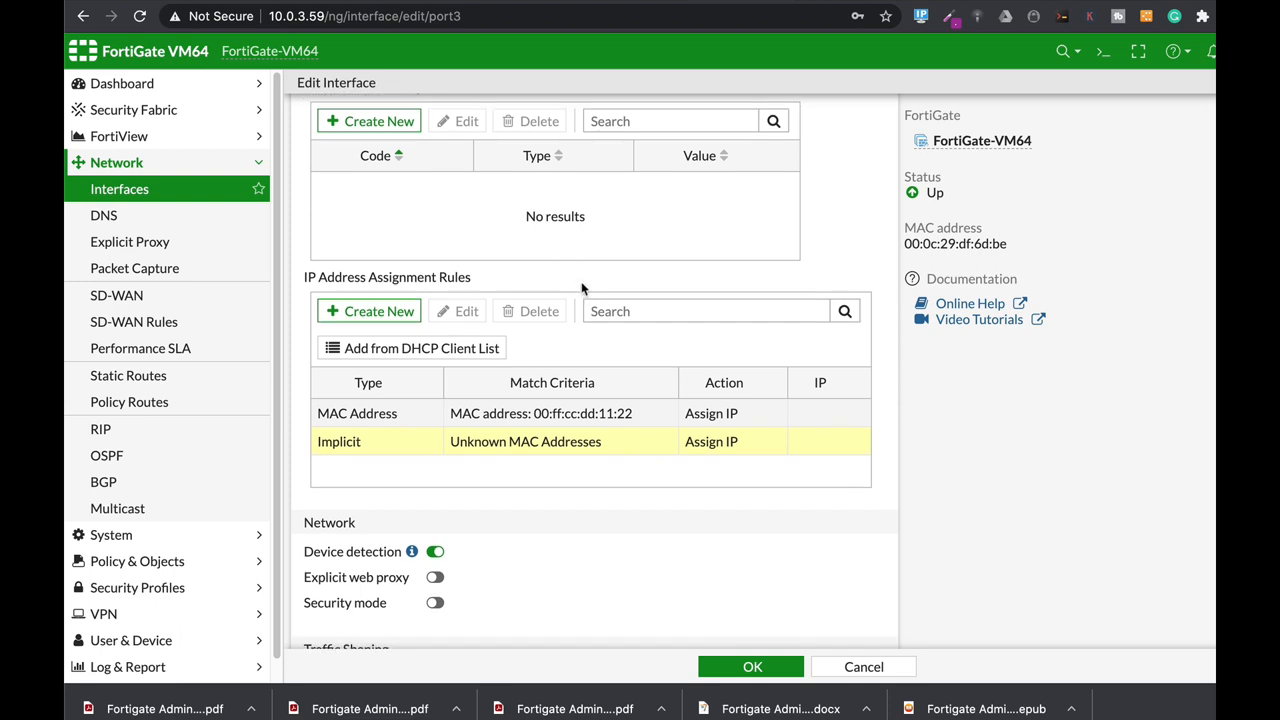
pyautogui.moveTo(576, 296)
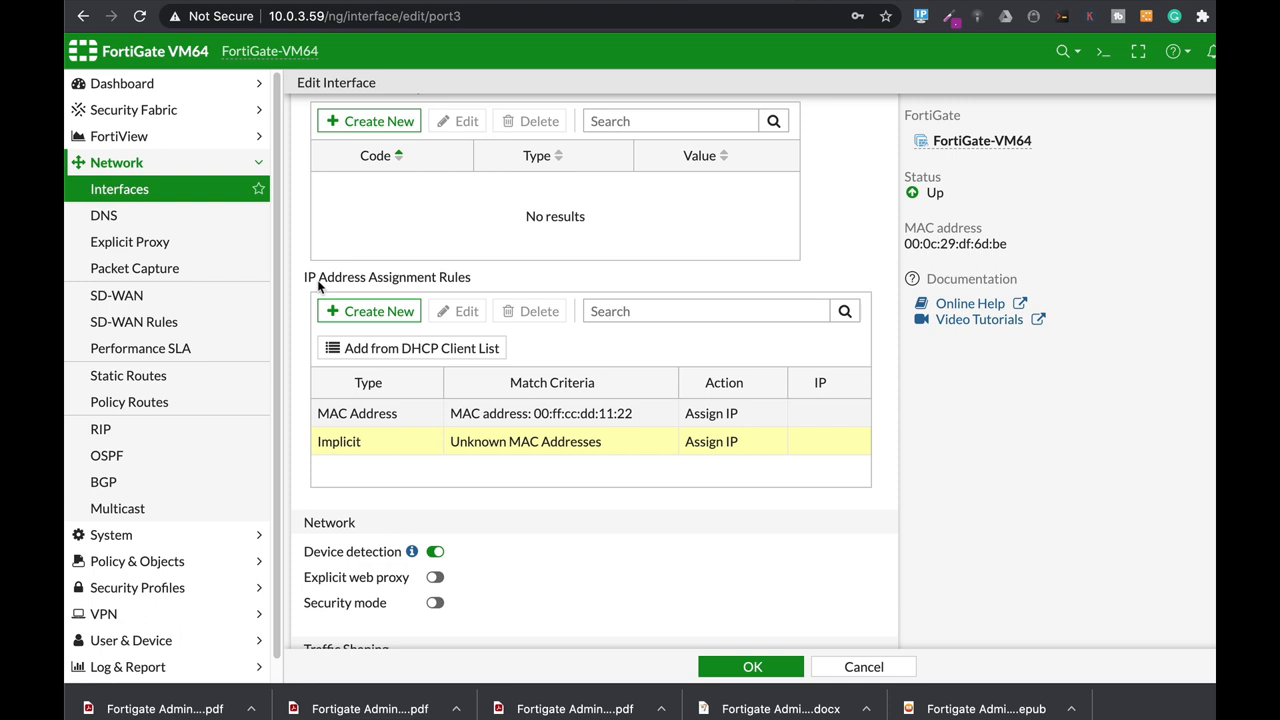
pyautogui.moveTo(568, 284)
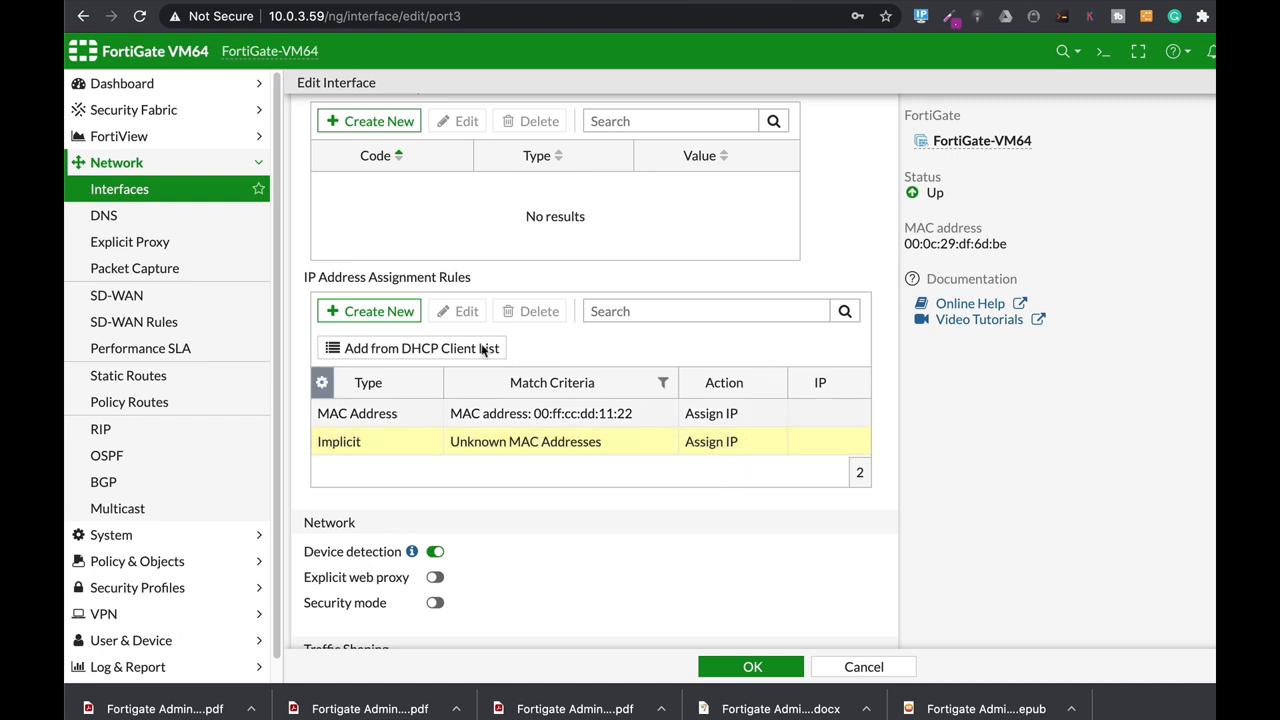
pyautogui.click(368, 312)
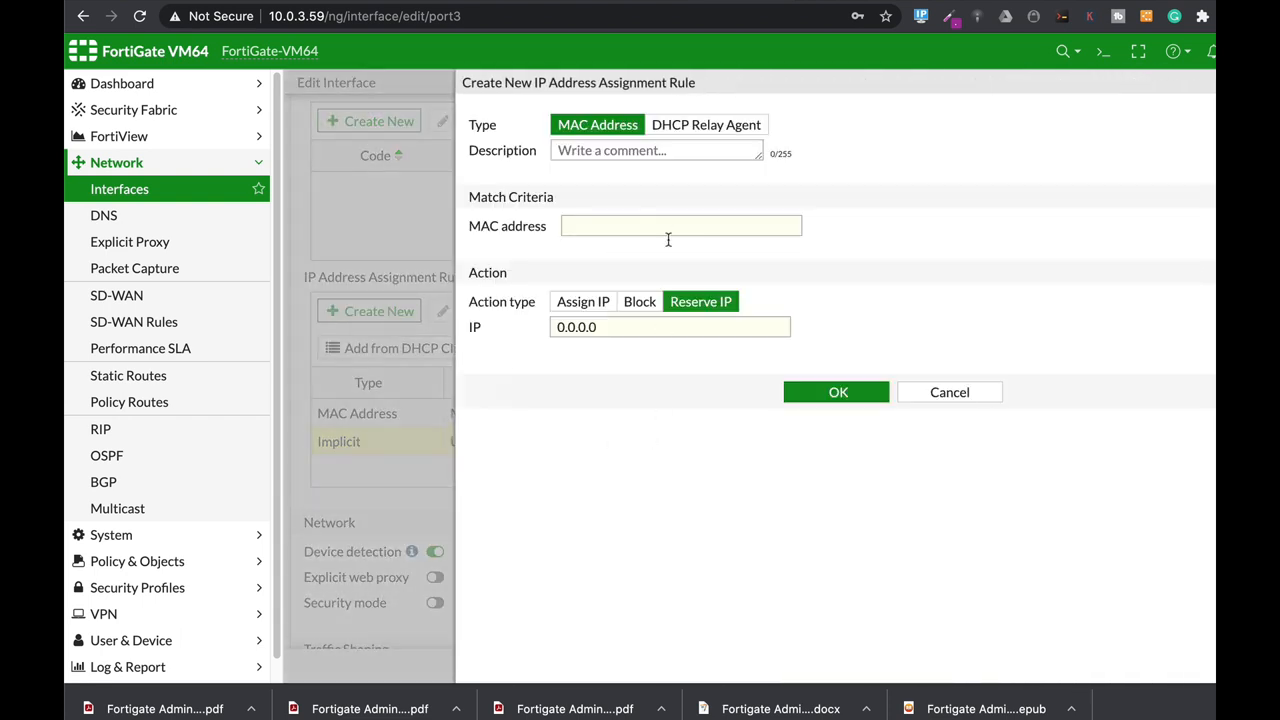
pyautogui.click(670, 328)
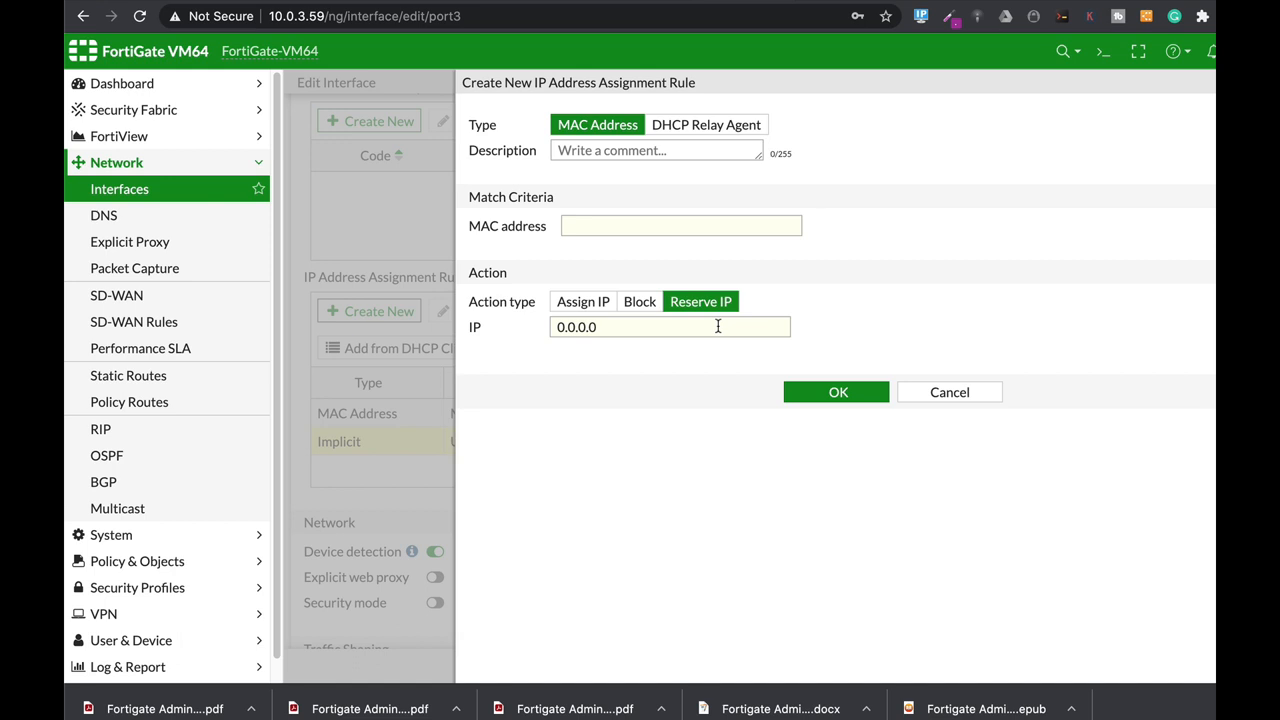
pyautogui.moveTo(696, 318)
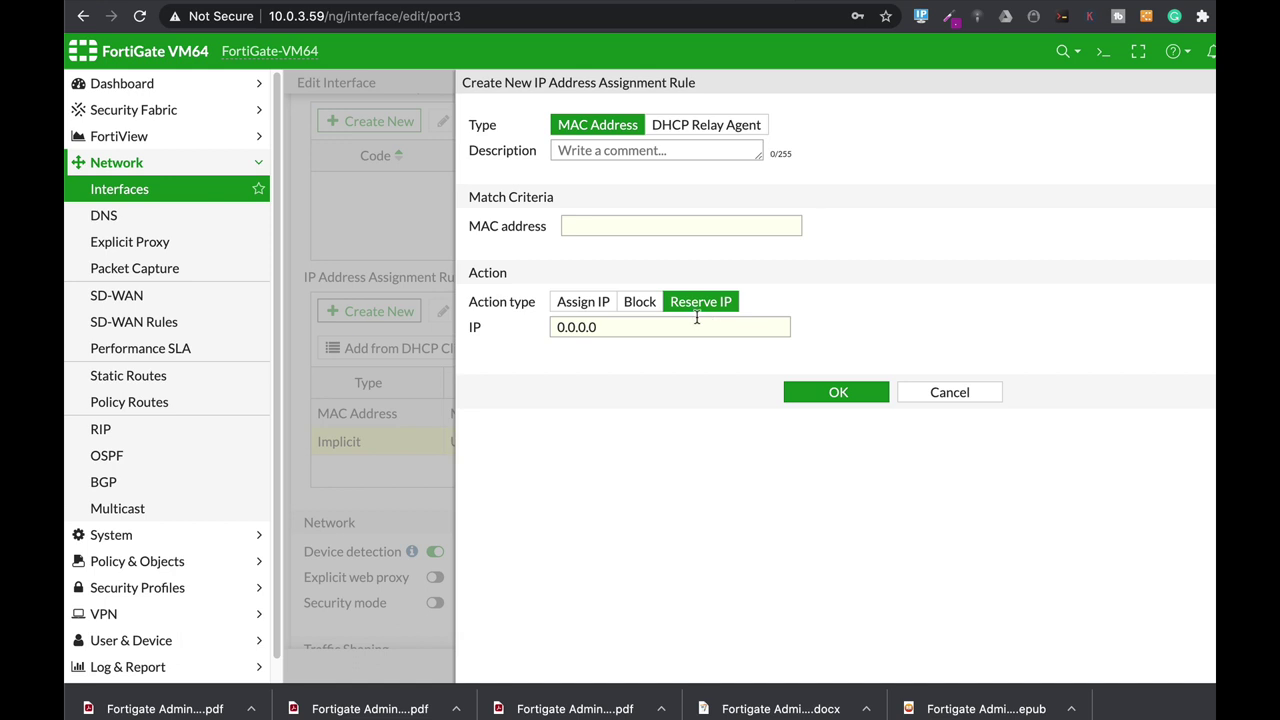
pyautogui.click(668, 328)
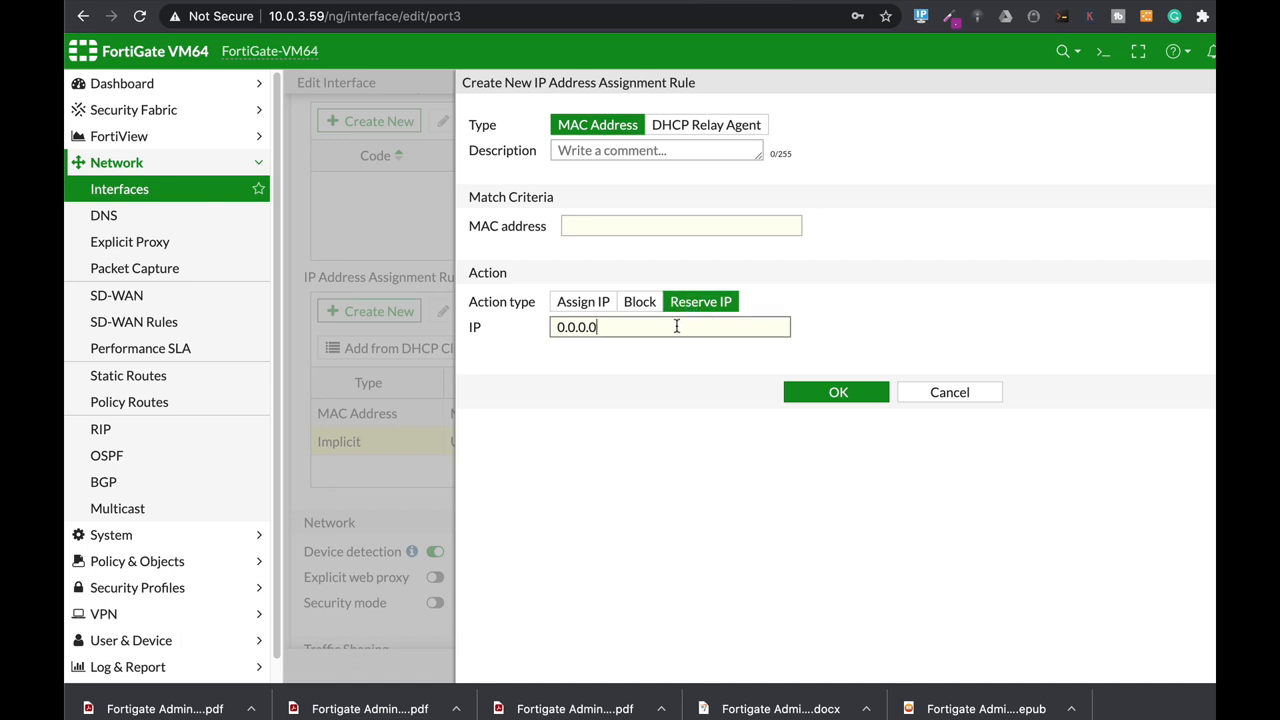
pyautogui.click(584, 300)
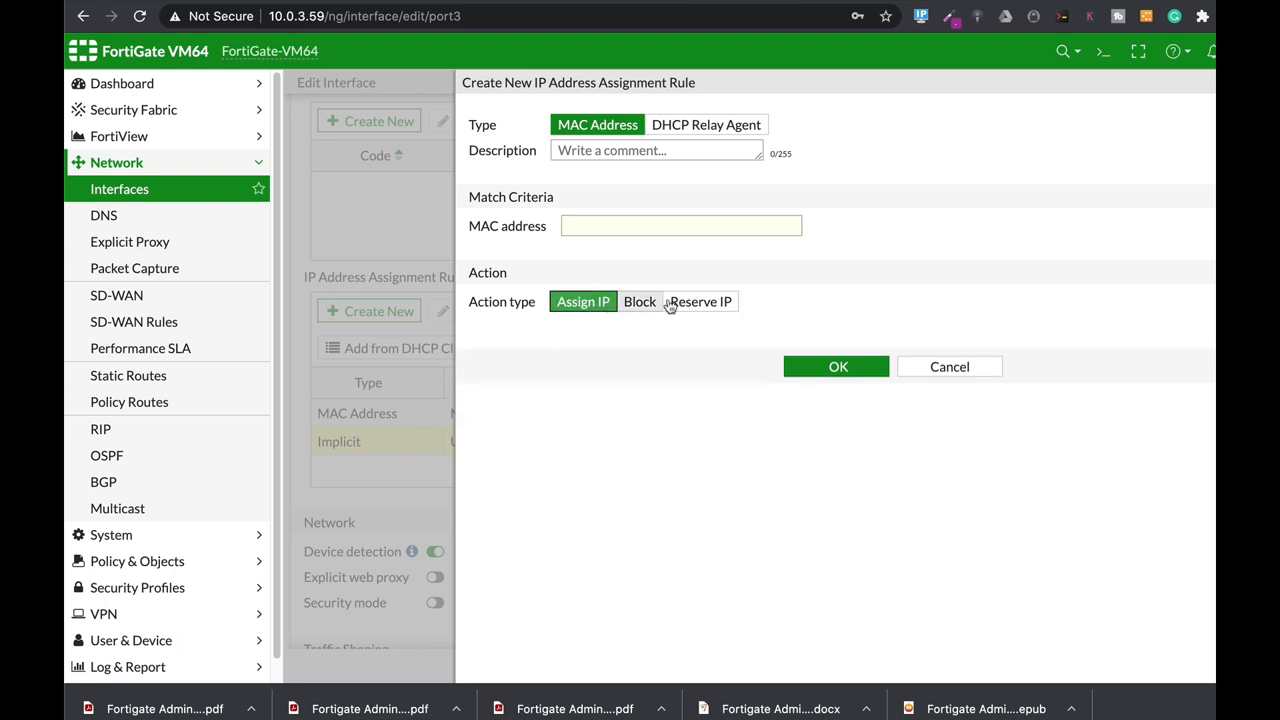
pyautogui.moveTo(632, 344)
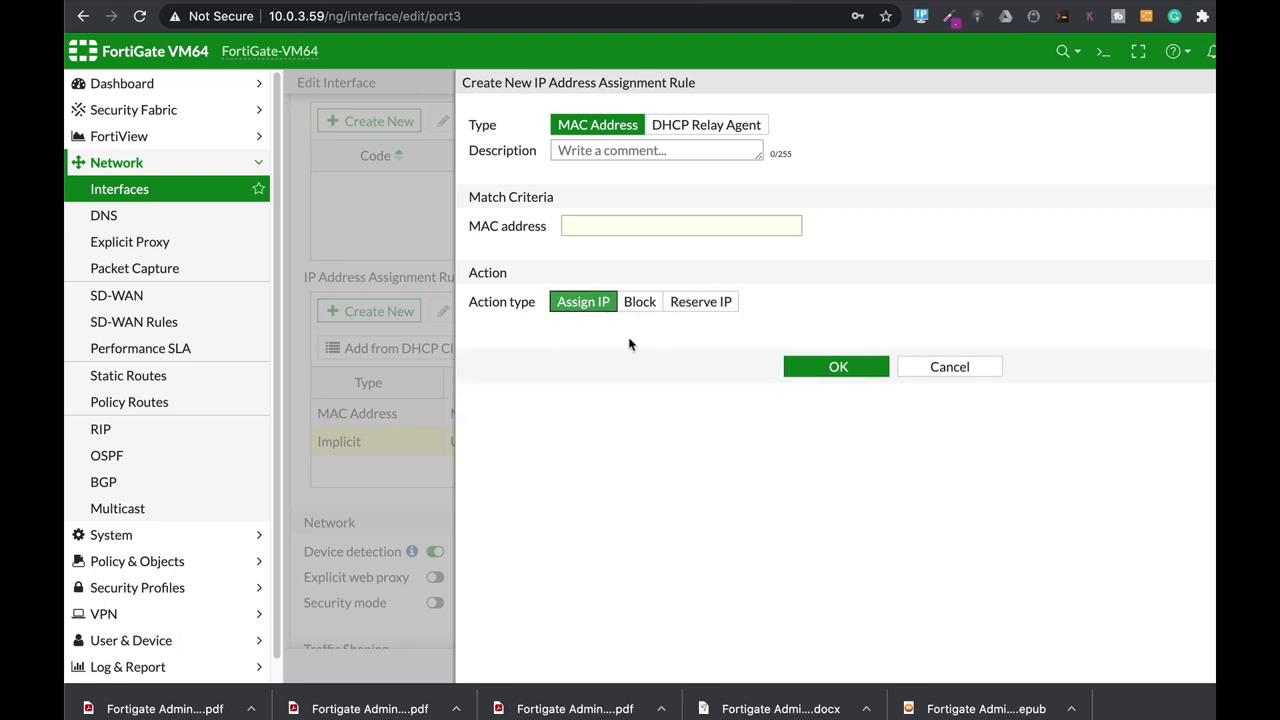
pyautogui.moveTo(862, 228)
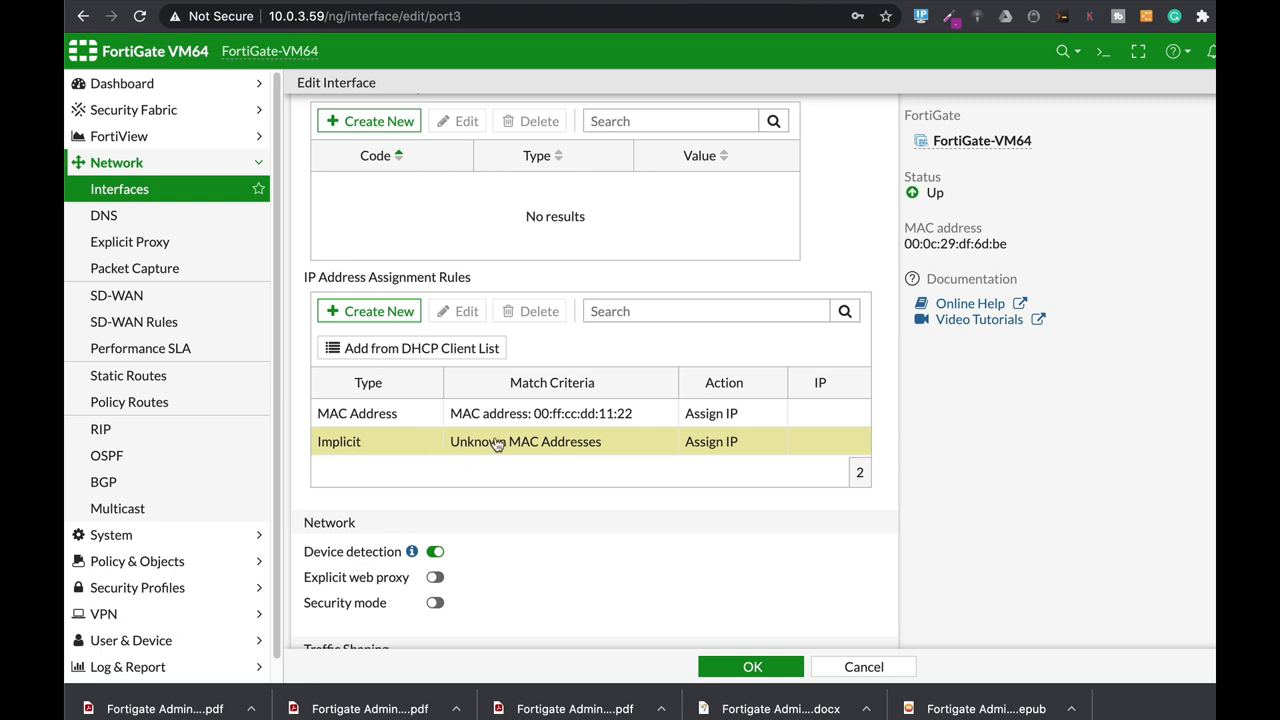
pyautogui.moveTo(568, 458)
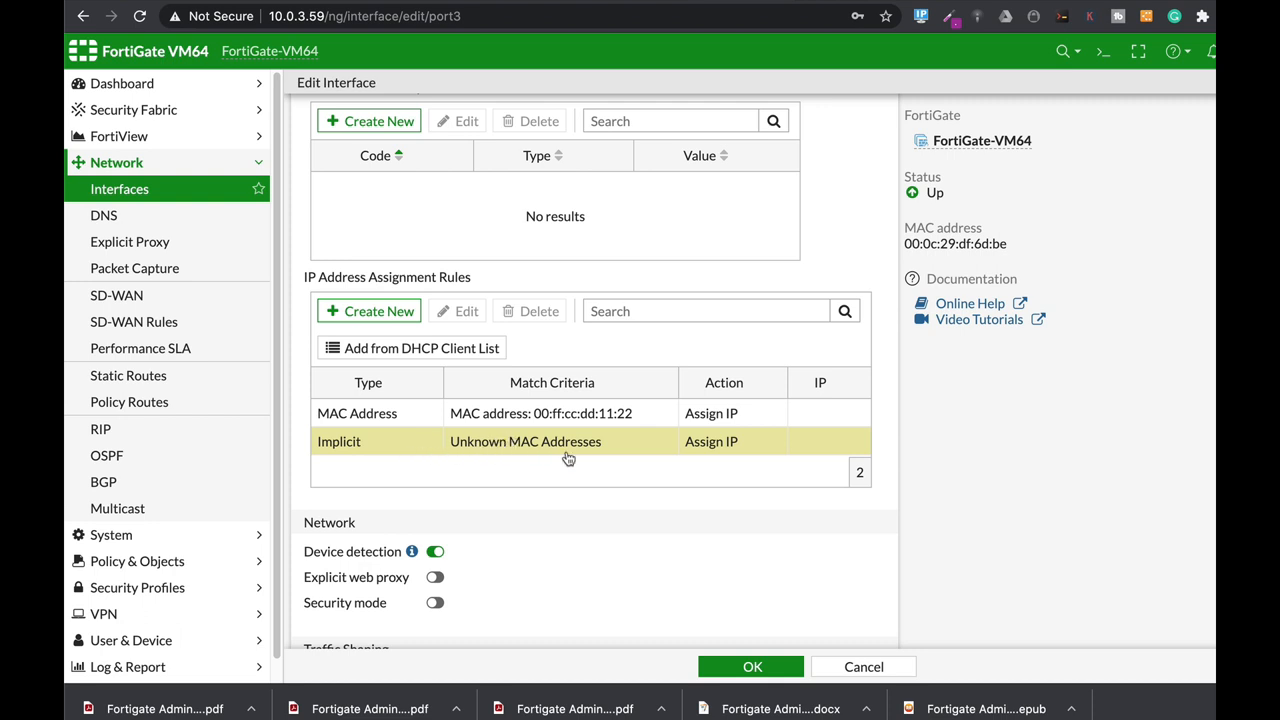
pyautogui.moveTo(706, 448)
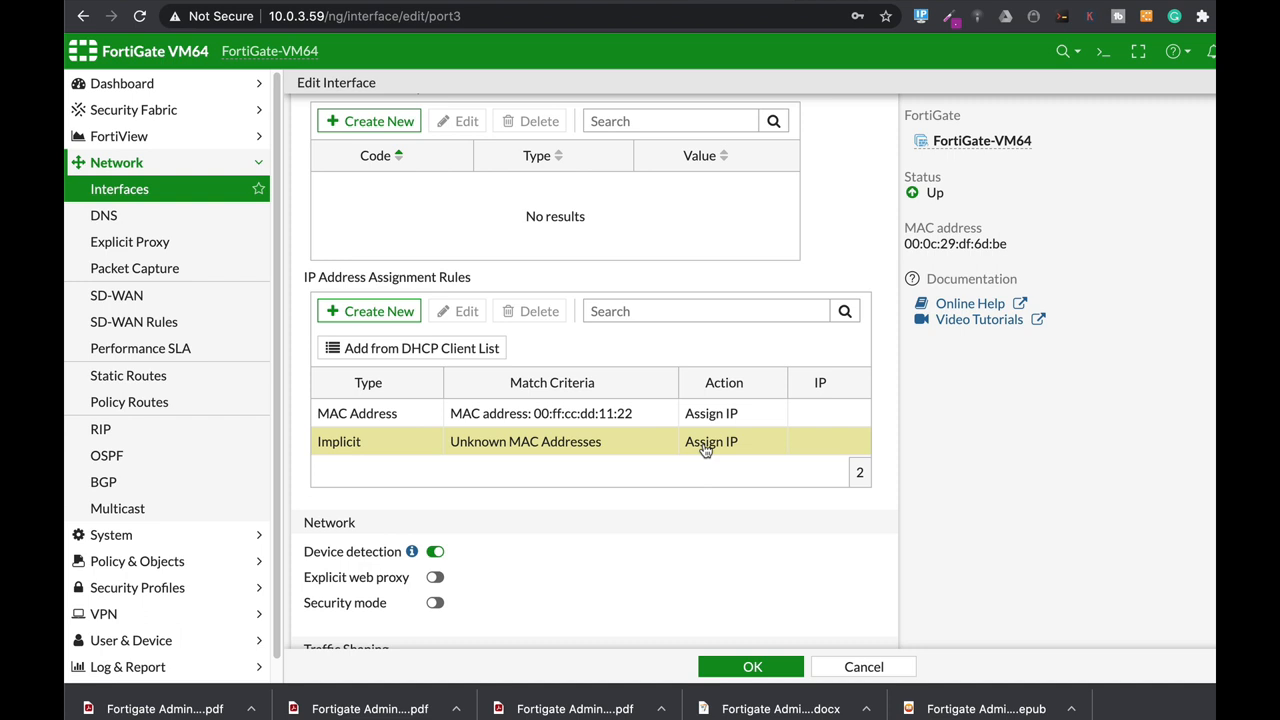
# Switch the Unknown MAC Addresses implicit rule to Block, then back to Assign IP.
pyautogui.rightClick(704, 446)
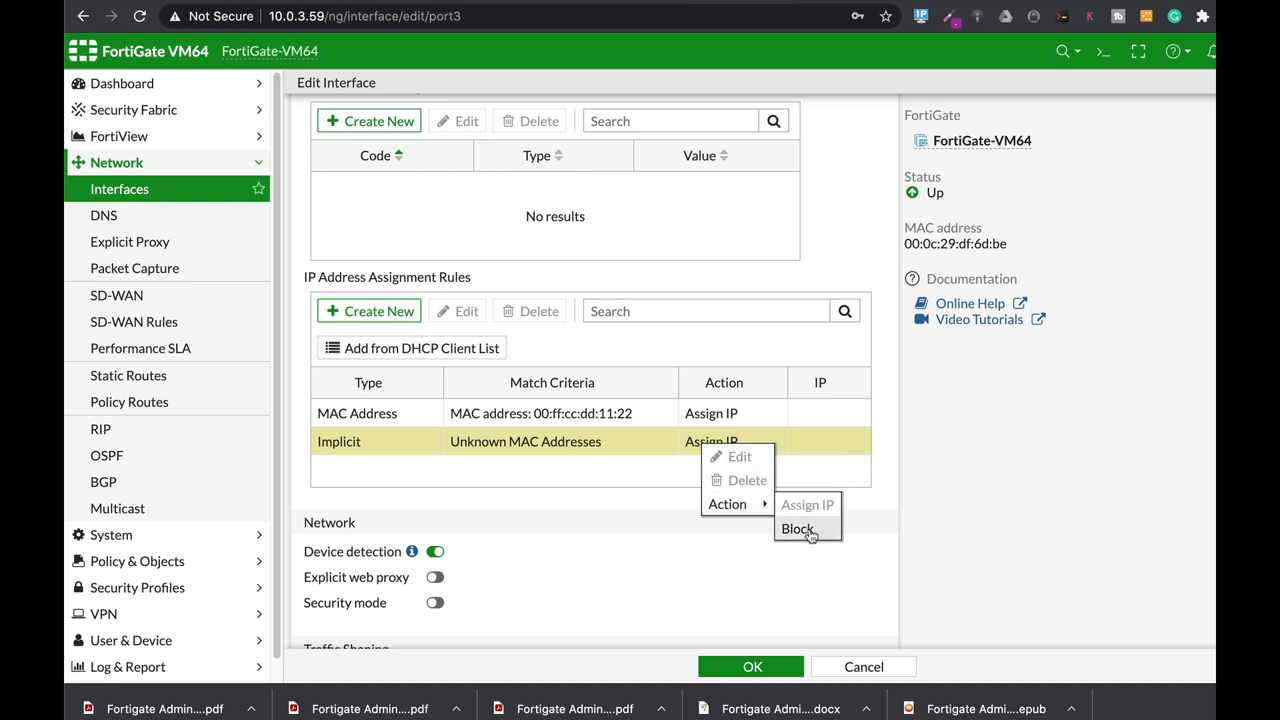
pyautogui.click(796, 528)
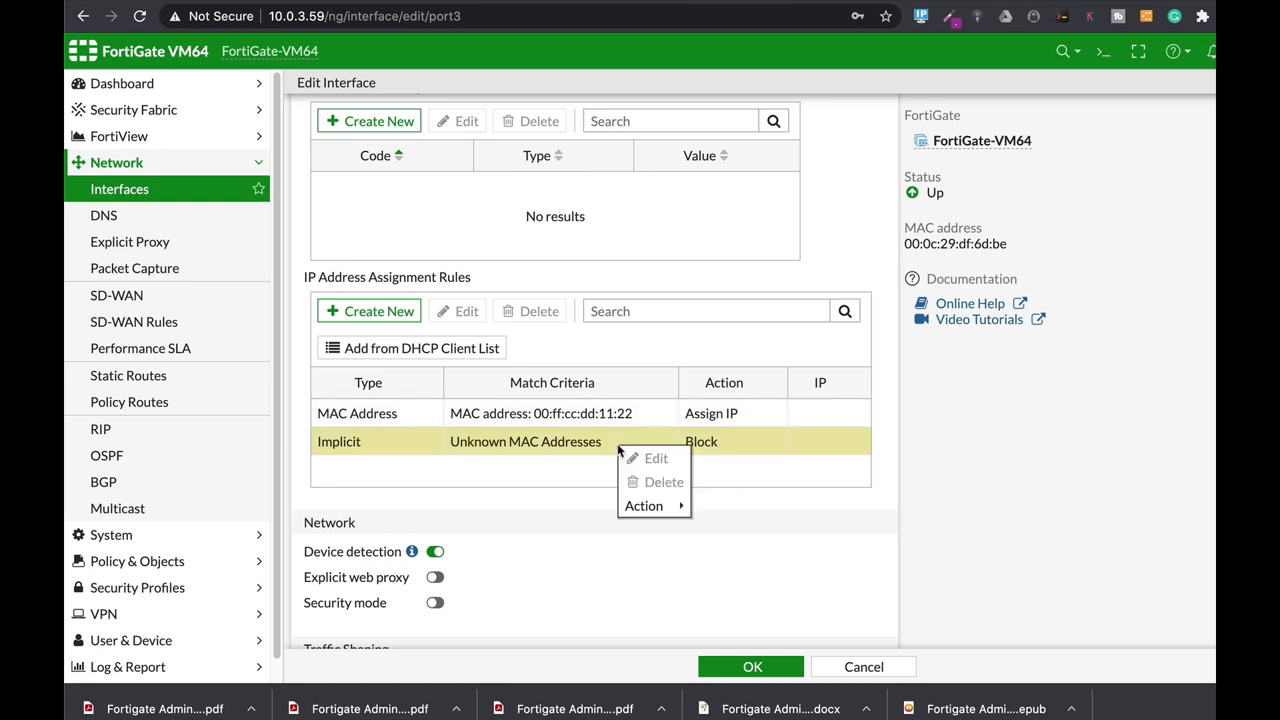
pyautogui.click(644, 506)
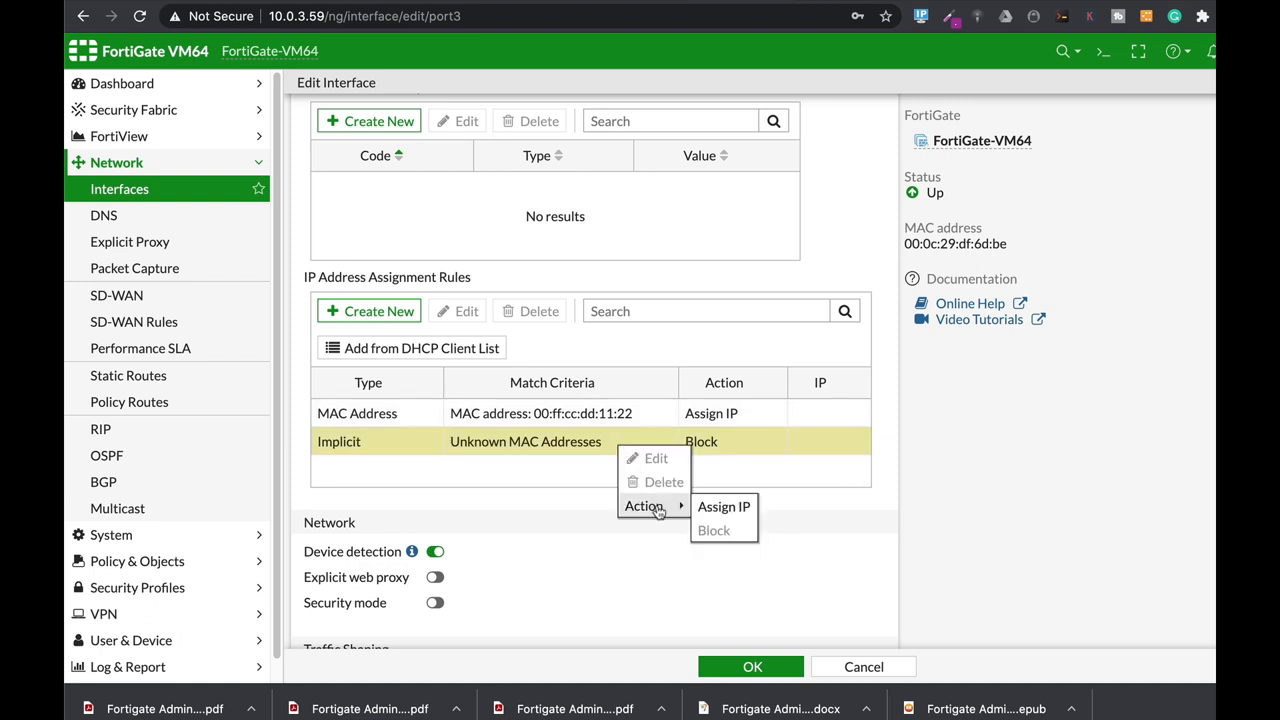
pyautogui.click(724, 506)
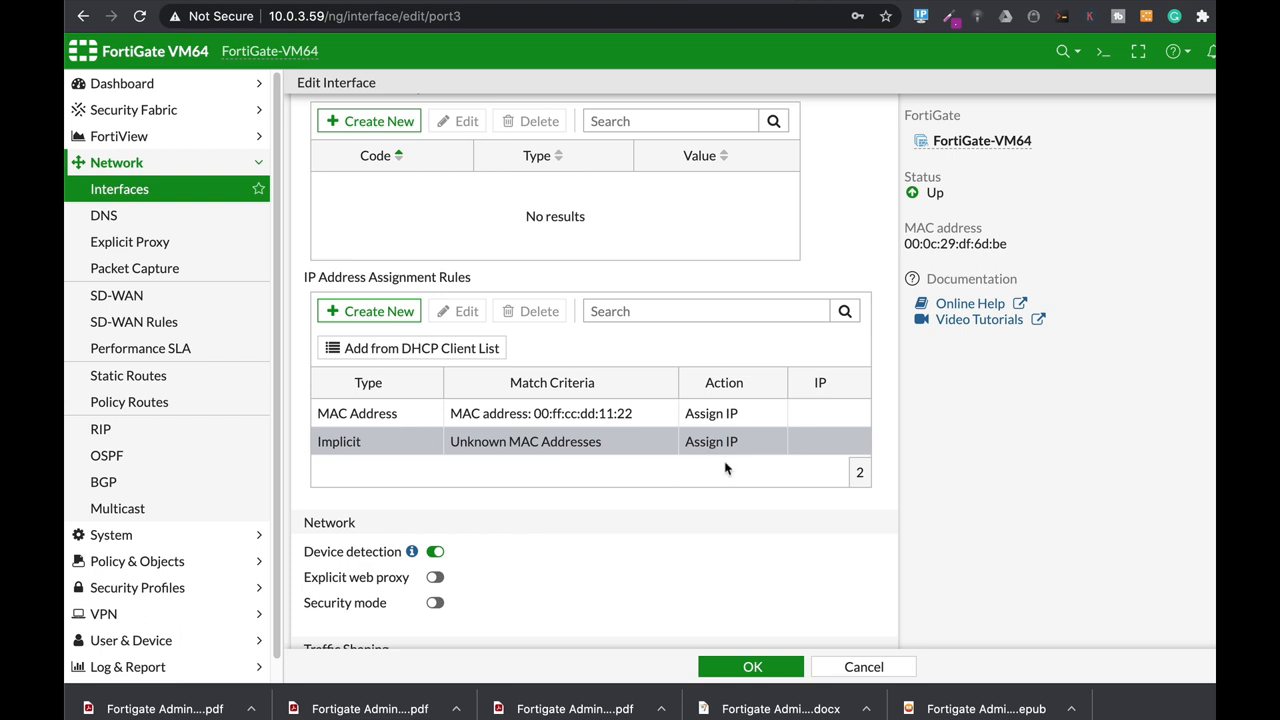
pyautogui.moveTo(728, 448)
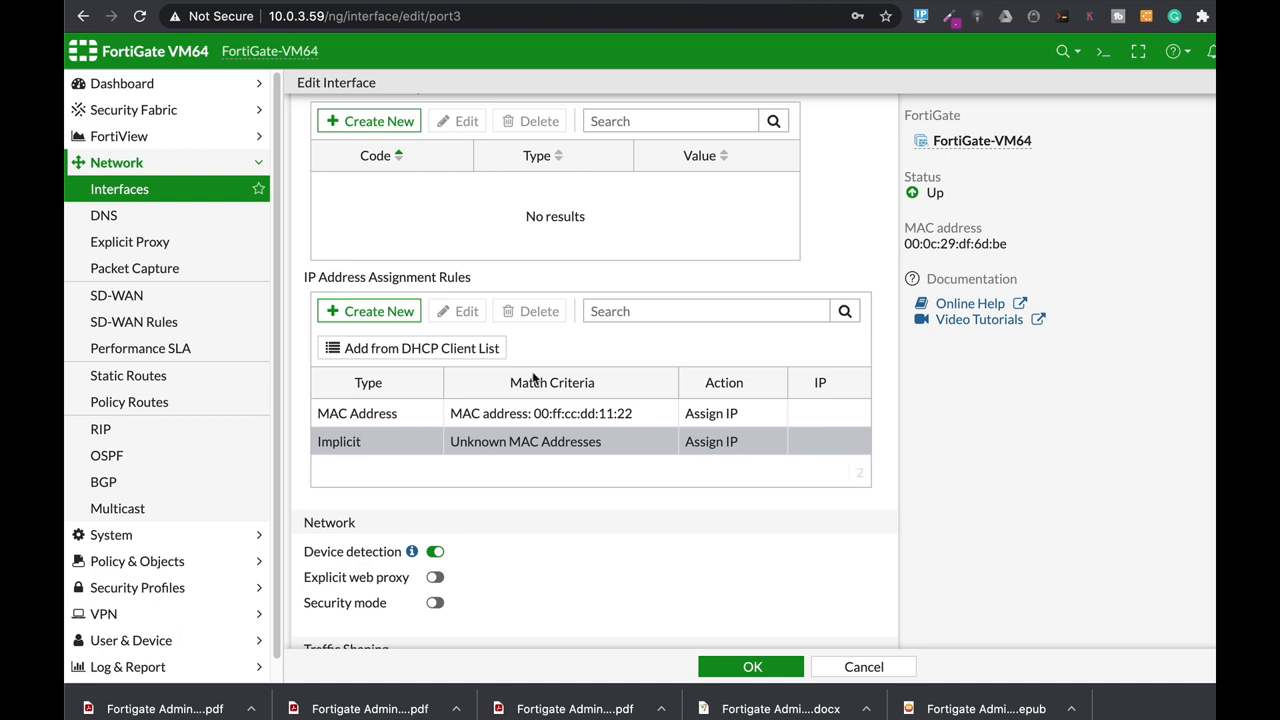
# Create a new port3 assignment rule matching MAC address 00:FF:DD:AA:11:22.
pyautogui.click(368, 312)
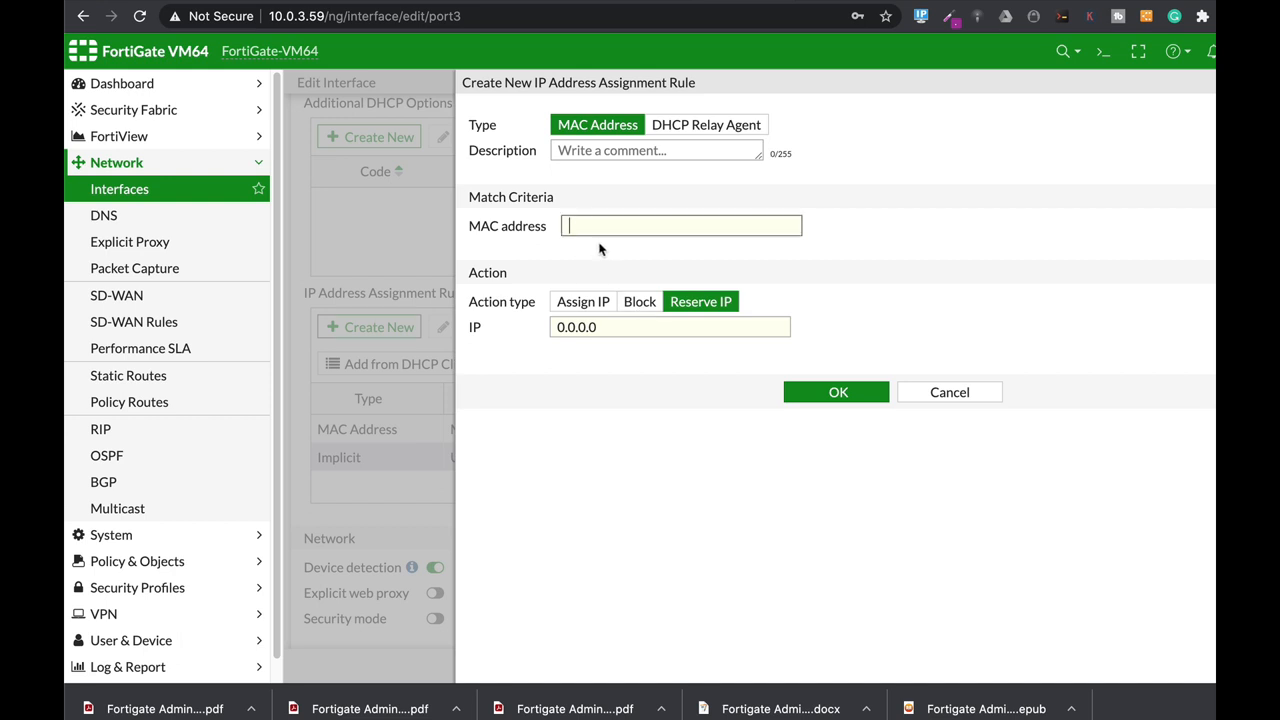
pyautogui.write('00:FF')
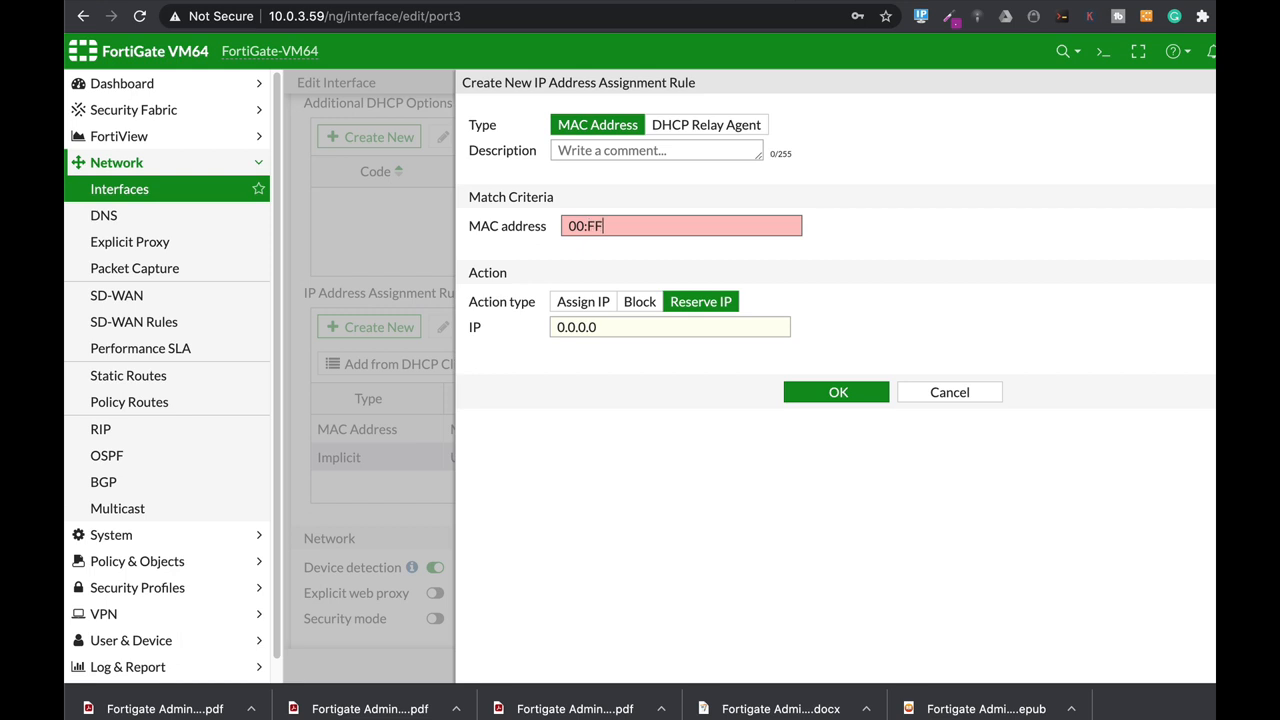
pyautogui.write('DD:')
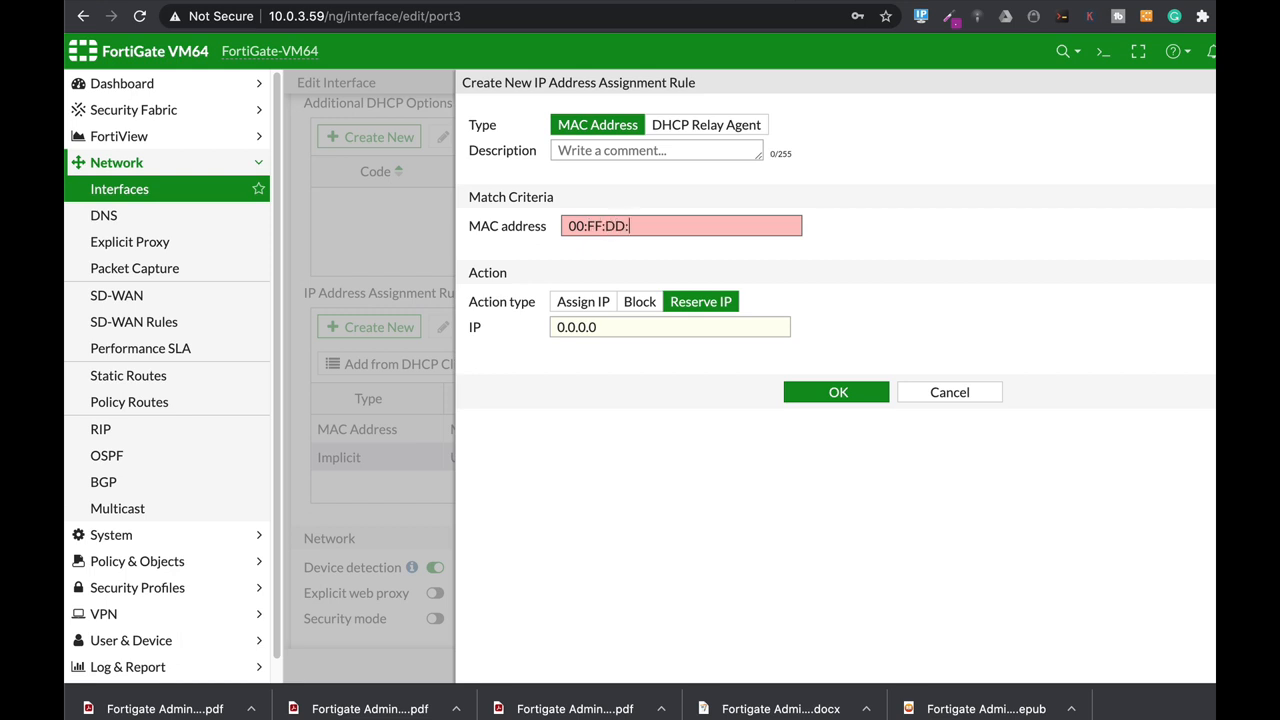
pyautogui.write('AA:11')
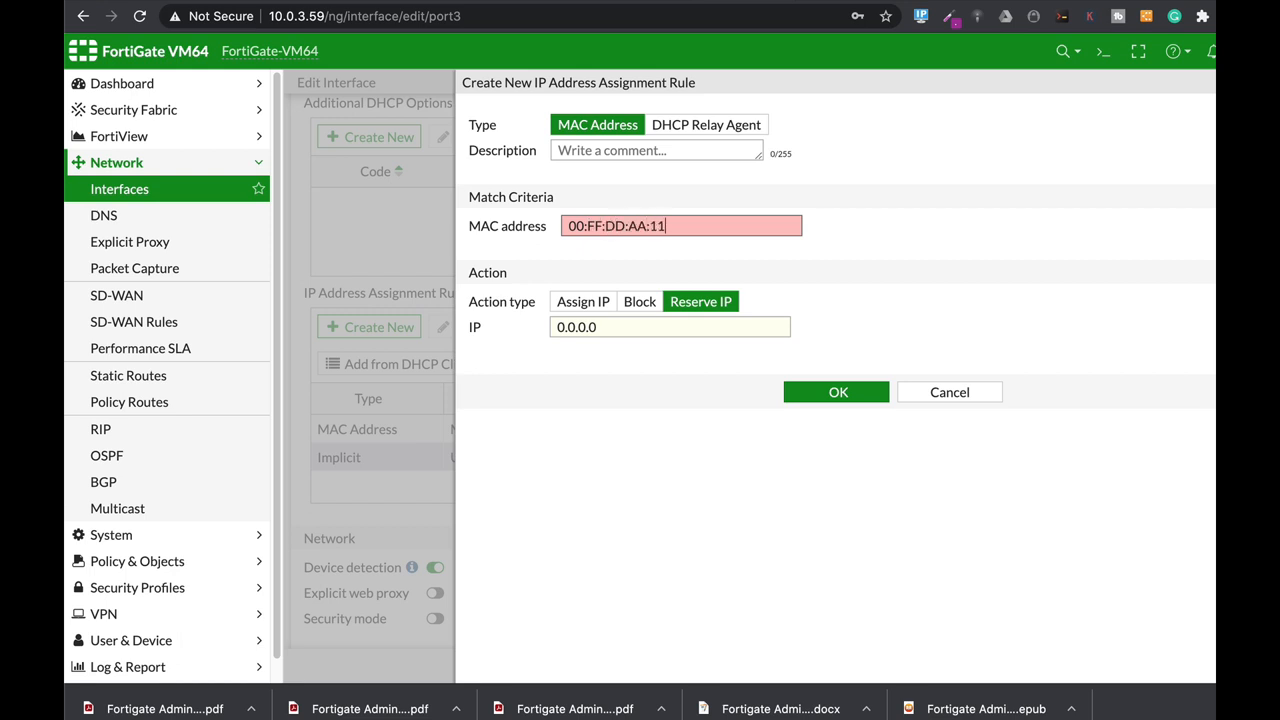
pyautogui.write(':22')
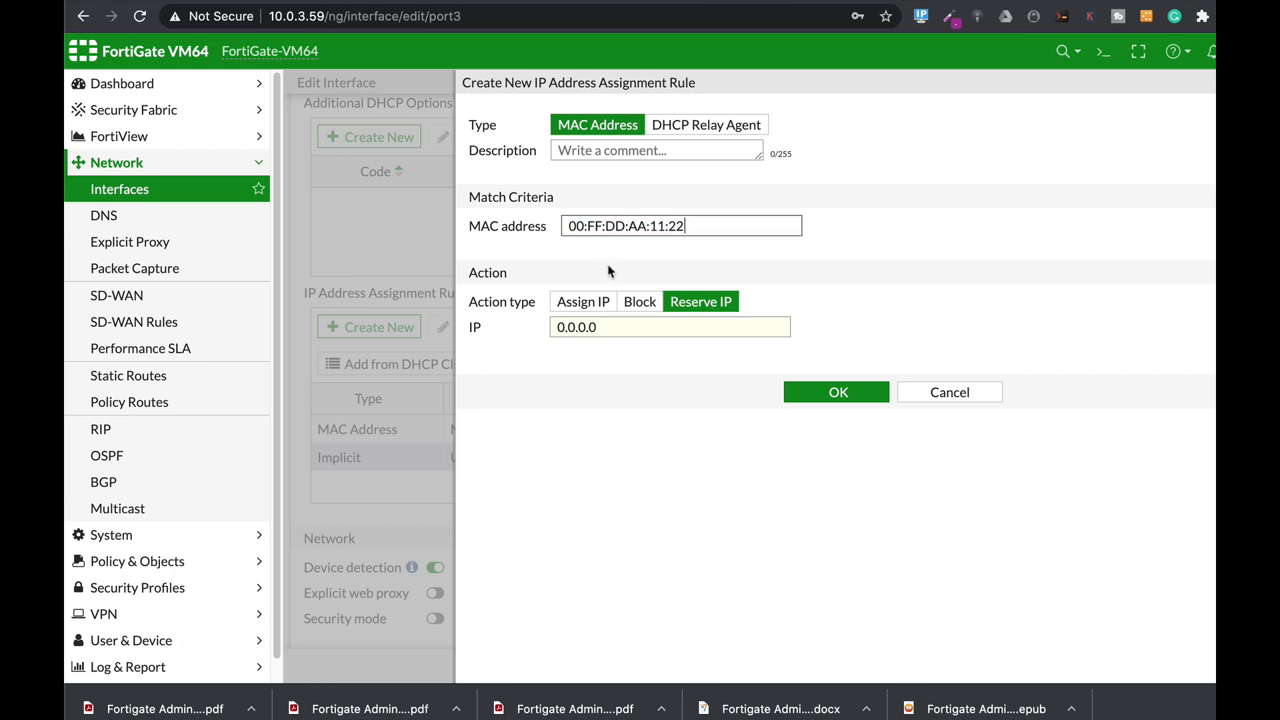
pyautogui.moveTo(688, 312)
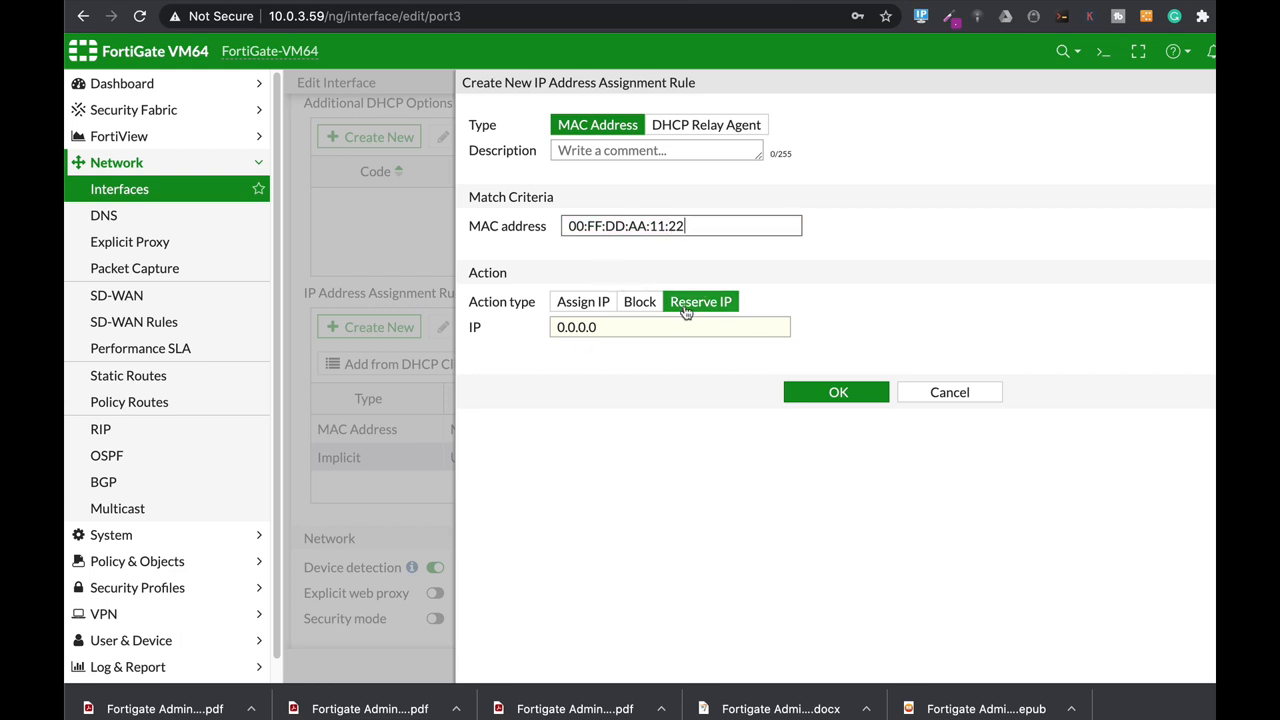
pyautogui.moveTo(524, 328)
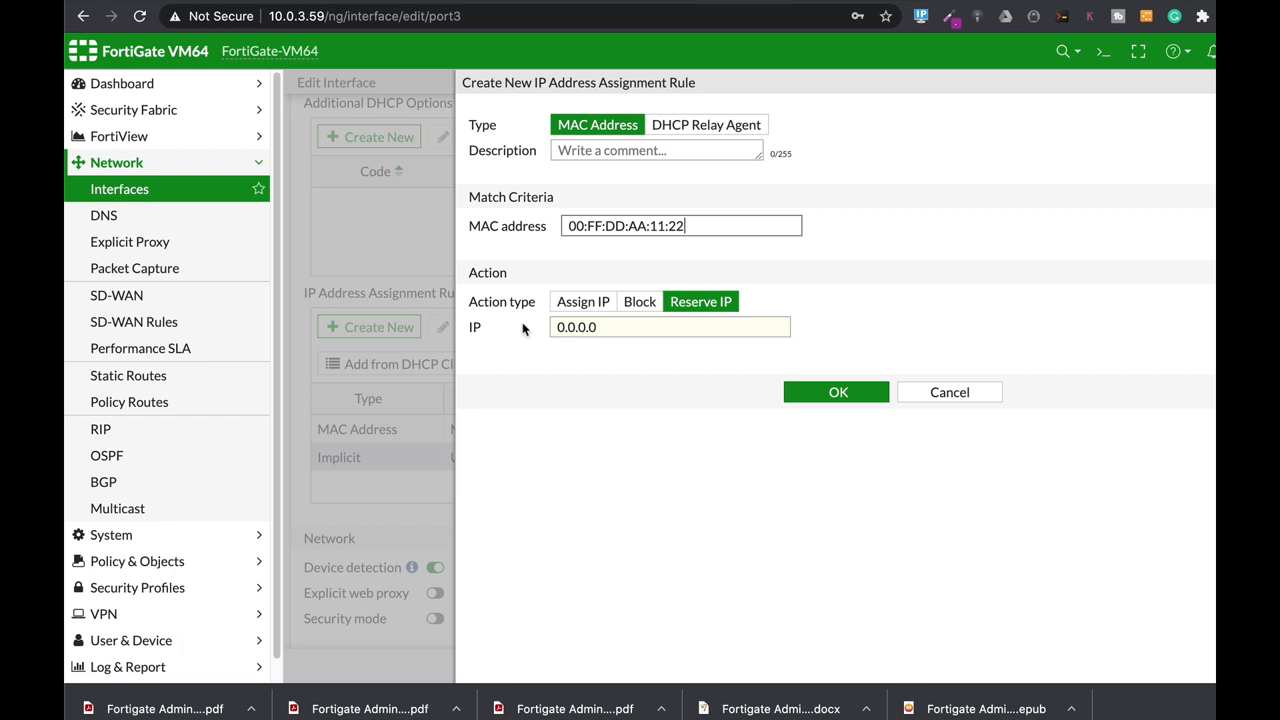
pyautogui.moveTo(442, 320)
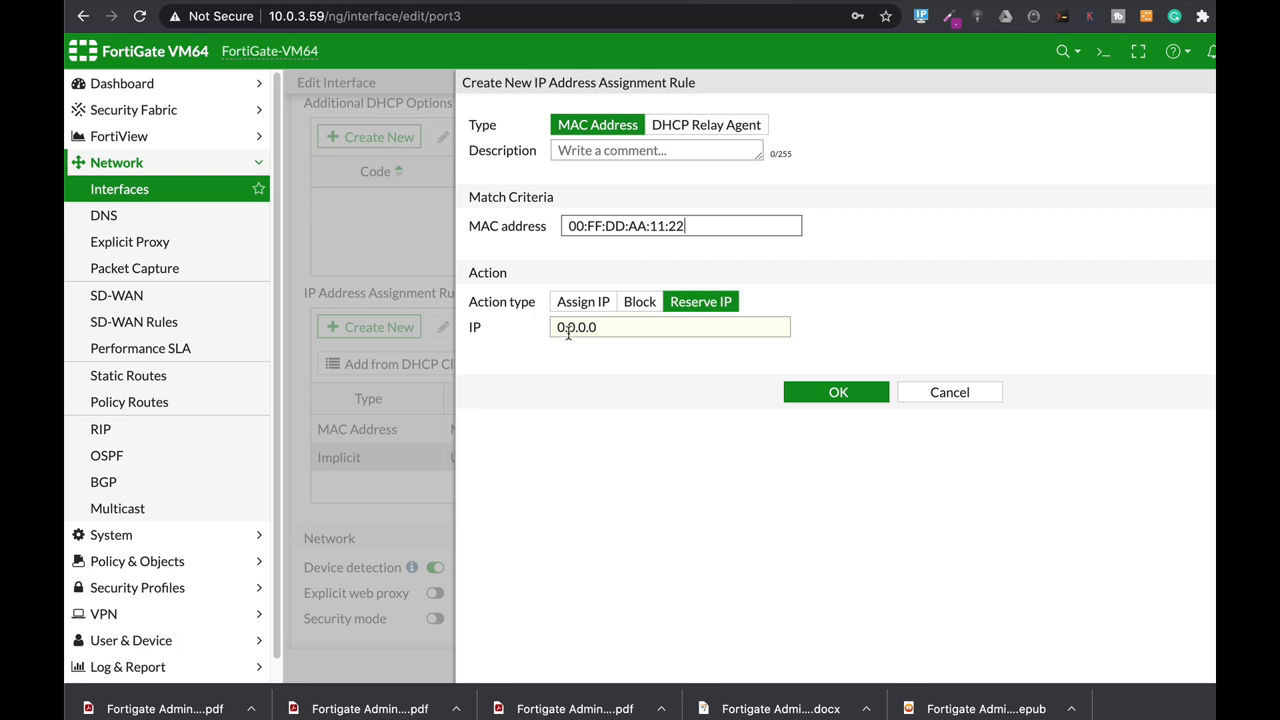
pyautogui.moveTo(676, 374)
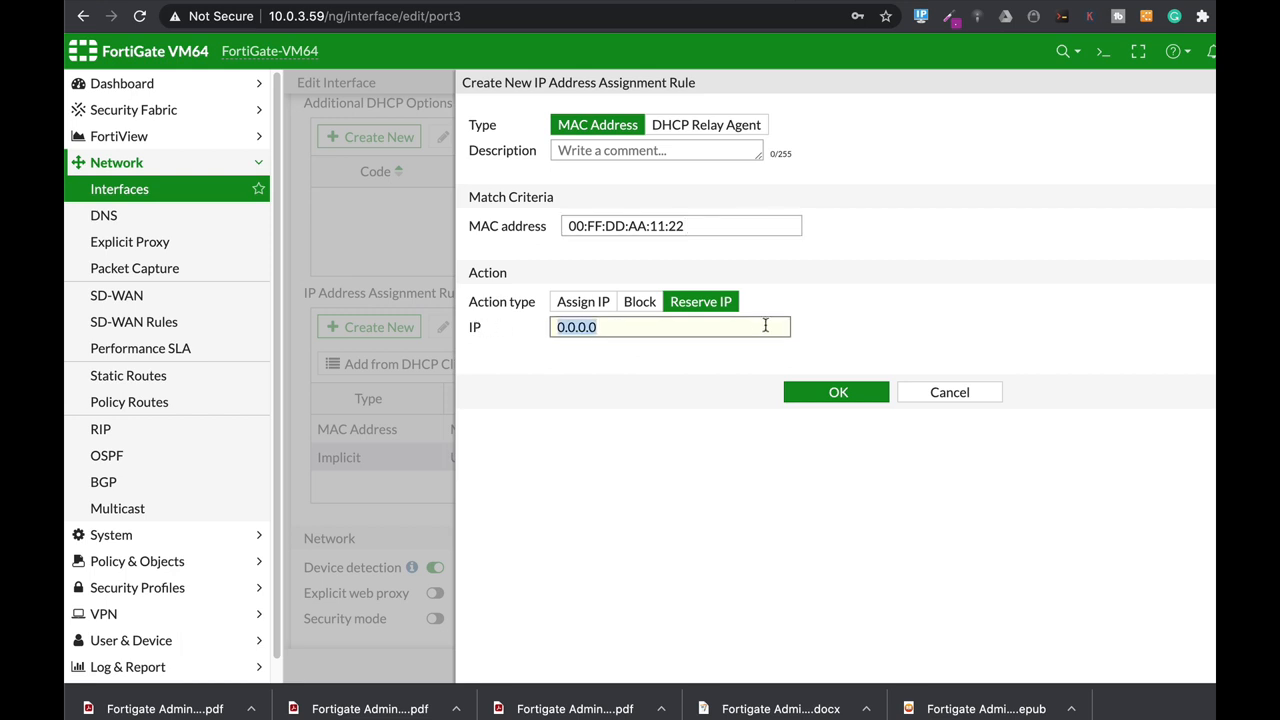
# Set the rule's reserved IP to 10.0.7.22 for that MAC address.
pyautogui.write('10.0.')
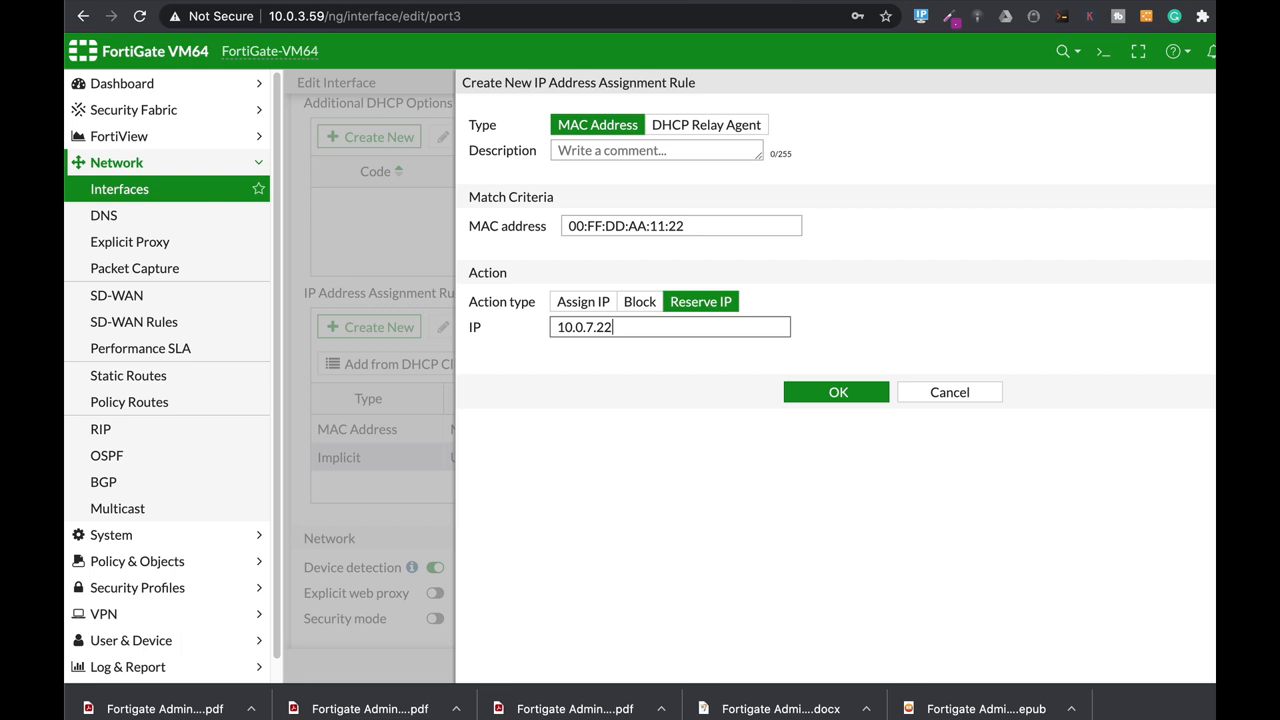
pyautogui.moveTo(598, 216)
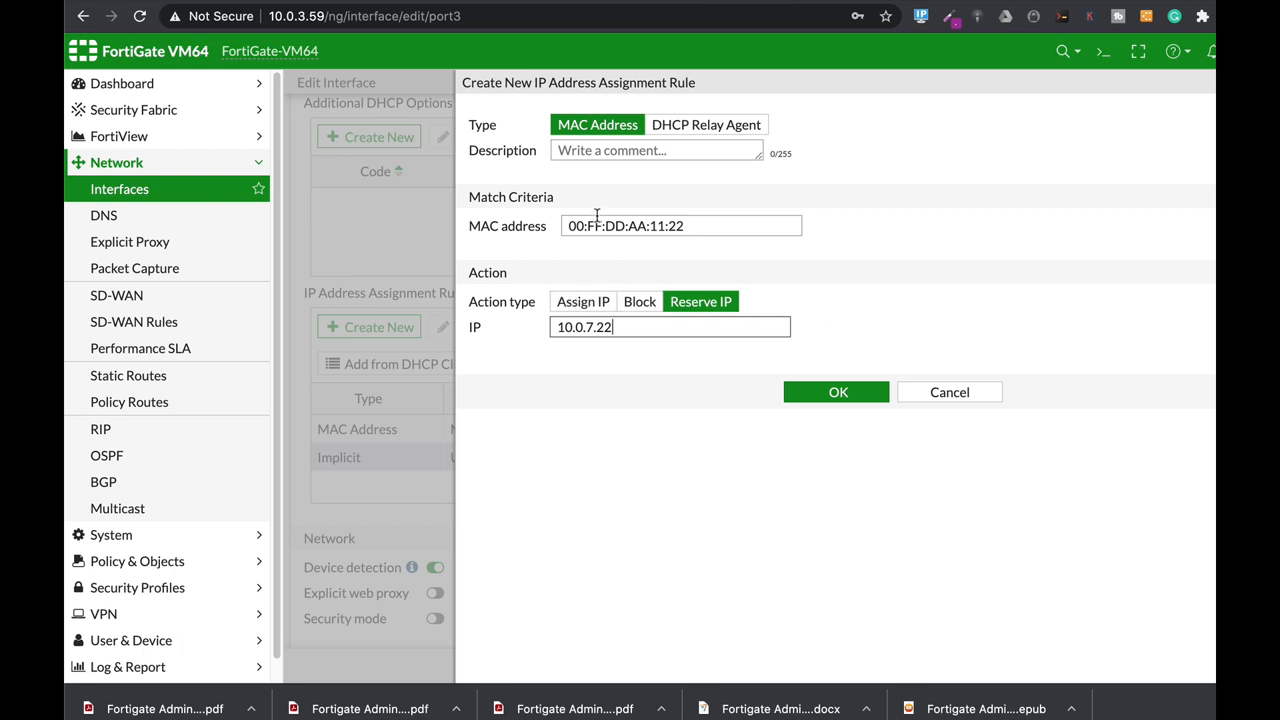
# Set the rule's action to Block for MAC 00:FF:DD:AA:11:22, then to Assign IP.
pyautogui.tripleClick(680, 224)
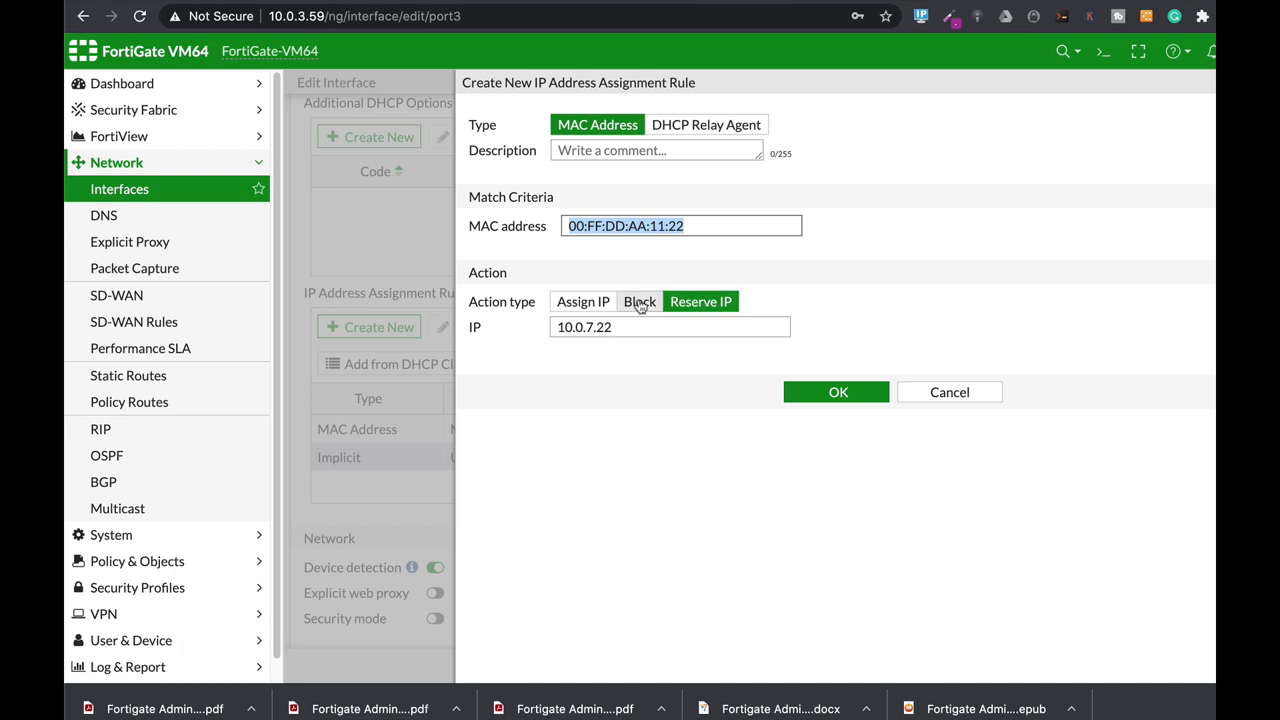
pyautogui.click(640, 300)
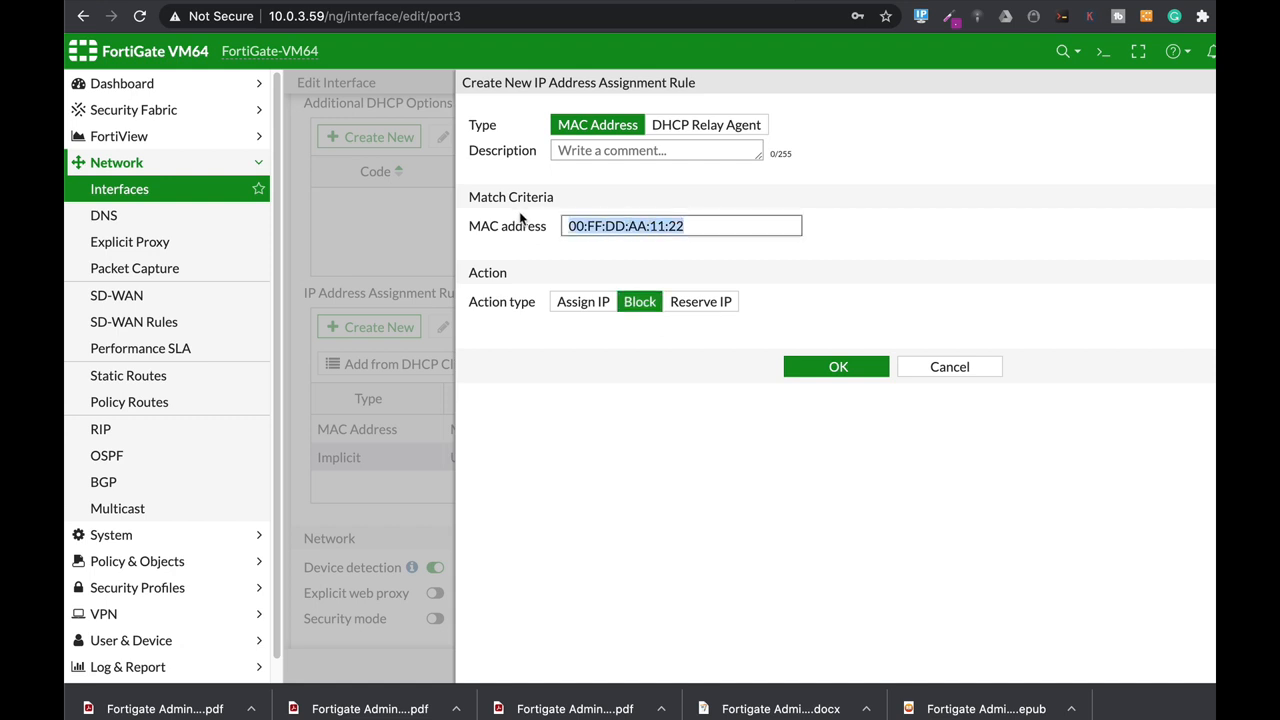
pyautogui.moveTo(520, 204)
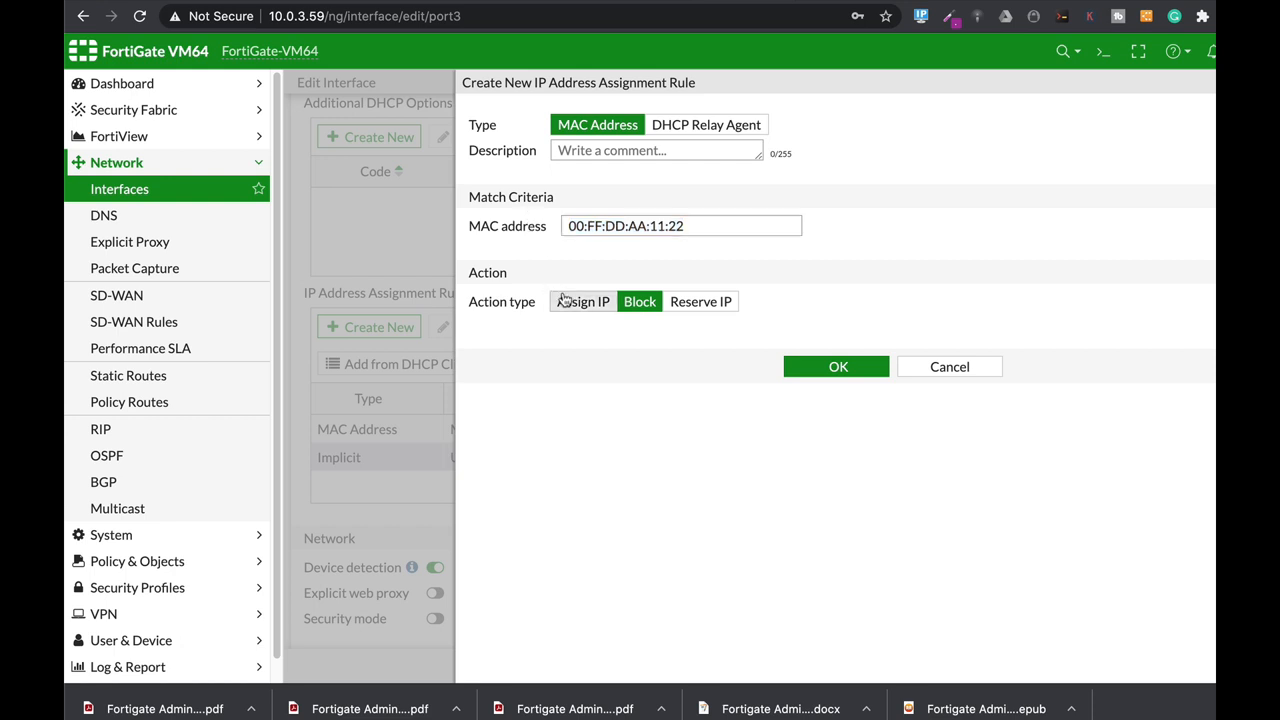
pyautogui.click(582, 300)
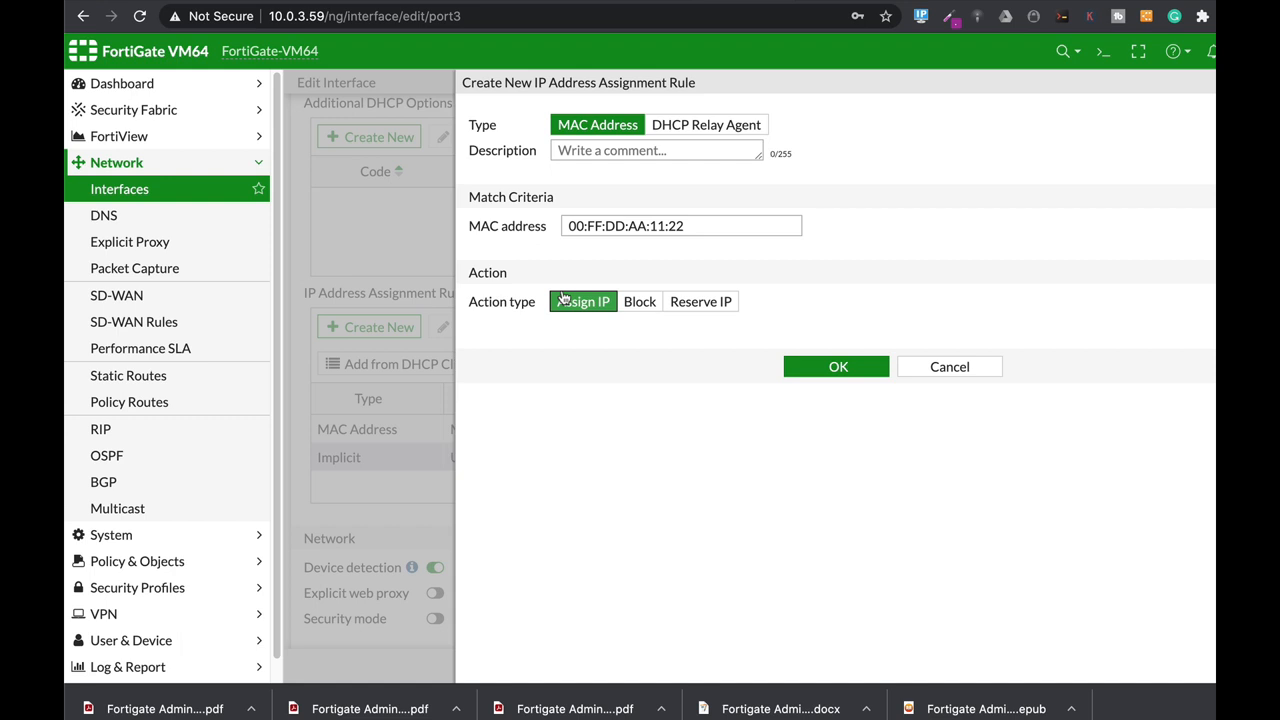